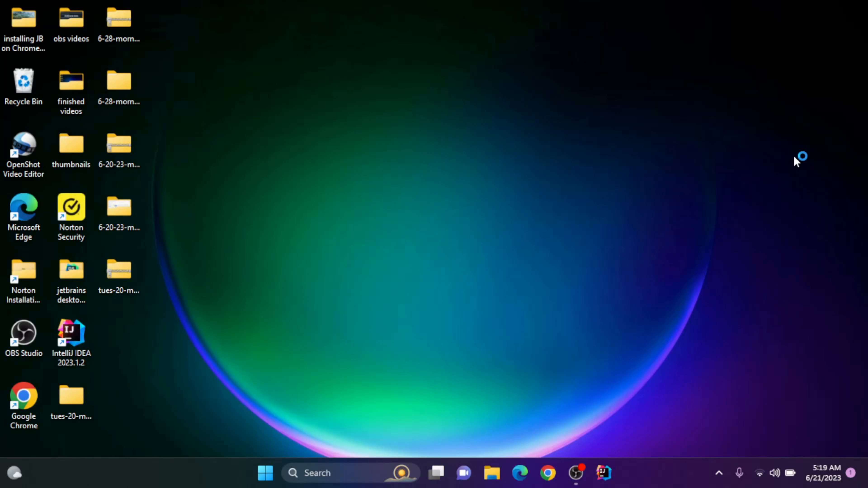
{"action": "mouse_move", "coordinate": [797, 161]}
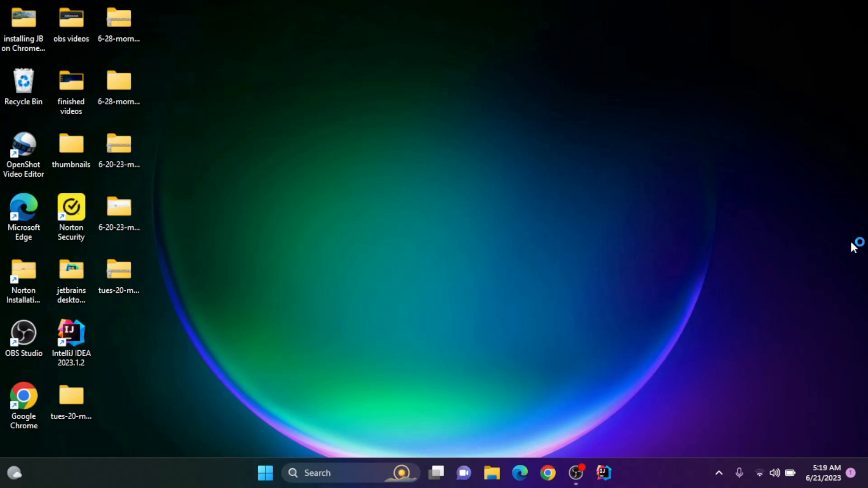
Search Google for 'thunderbird' in Chrome and open the thunderbird.net result.
{"action": "left_click", "coordinate": [548, 473]}
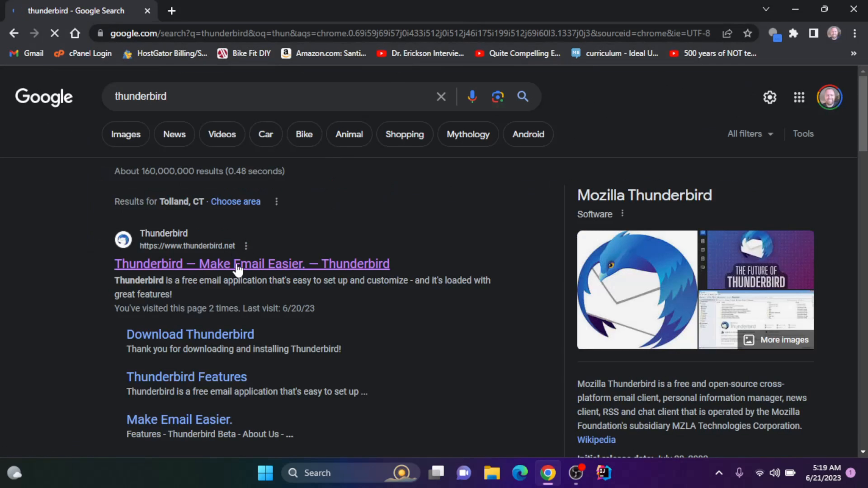
{"action": "left_click", "coordinate": [252, 263]}
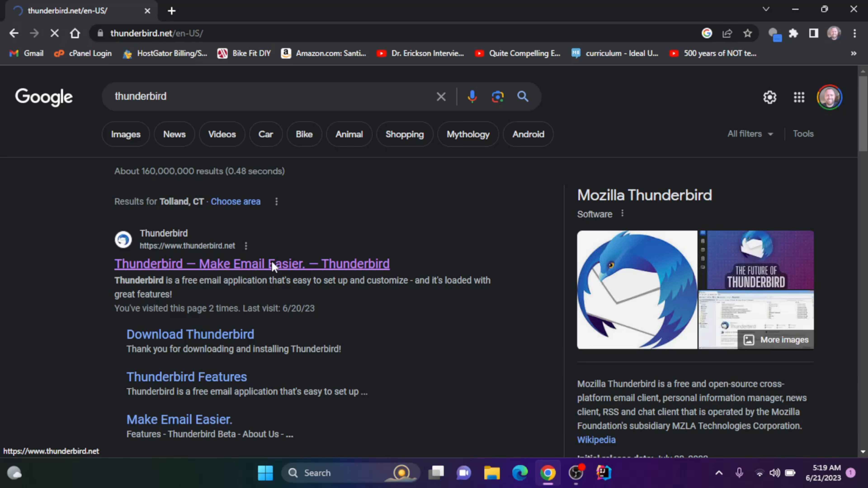
Start the free Windows download of the Thunderbird installer from thunderbird.net.
{"action": "left_click", "coordinate": [251, 263]}
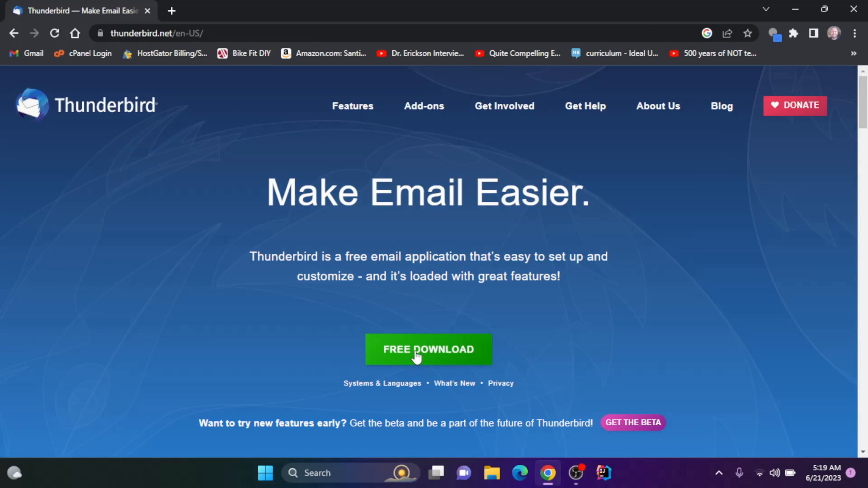
{"action": "left_click", "coordinate": [428, 350]}
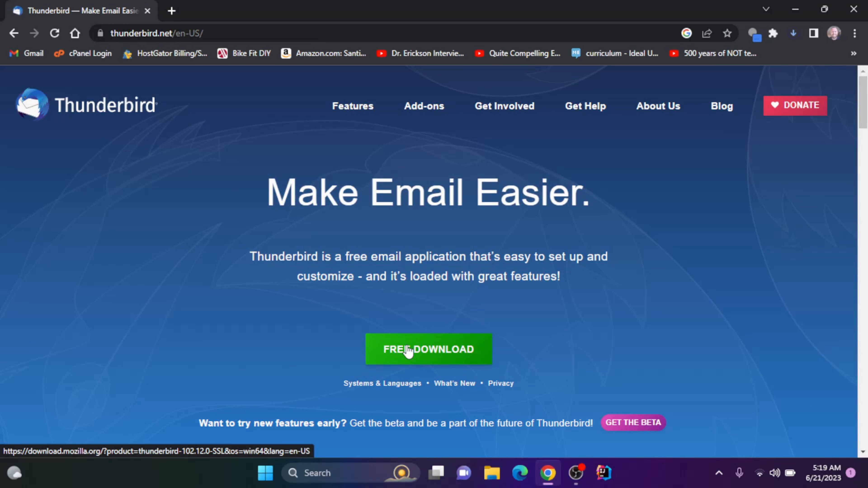
{"action": "left_click", "coordinate": [429, 350]}
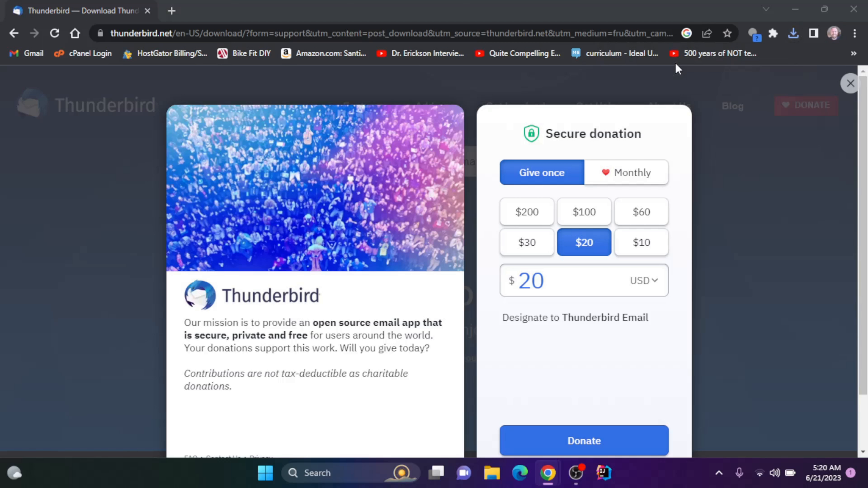
Launch the downloaded Thunderbird installer from Chrome's downloads to reach the setup welcome page.
{"action": "left_click", "coordinate": [575, 280]}
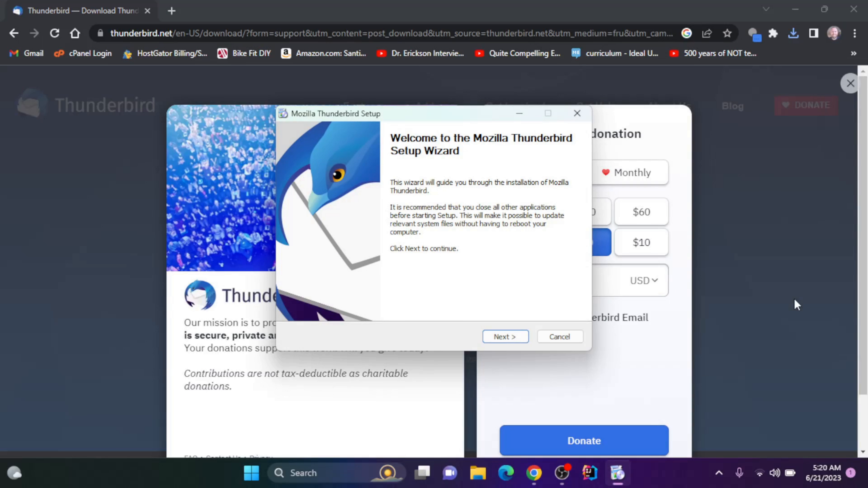
Install with Standard options to C:\Program Files\Mozilla Thunderbird, keeping it as the default mail application.
{"action": "left_click", "coordinate": [505, 336]}
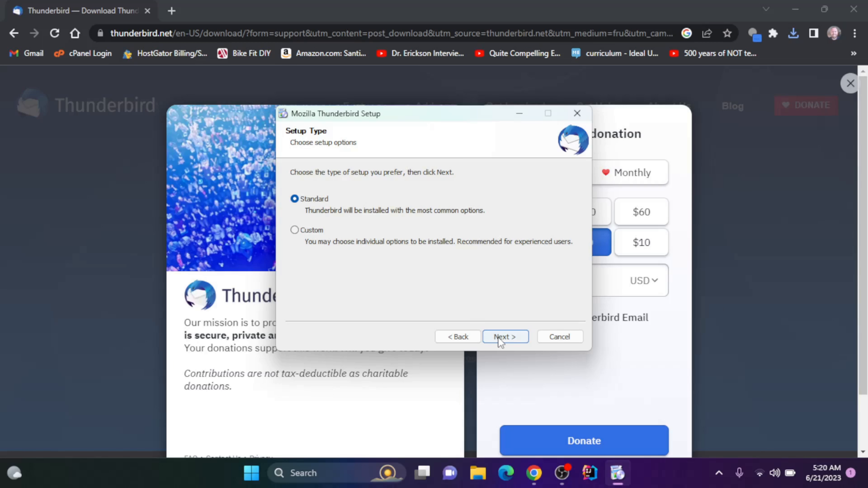
{"action": "left_click", "coordinate": [505, 337]}
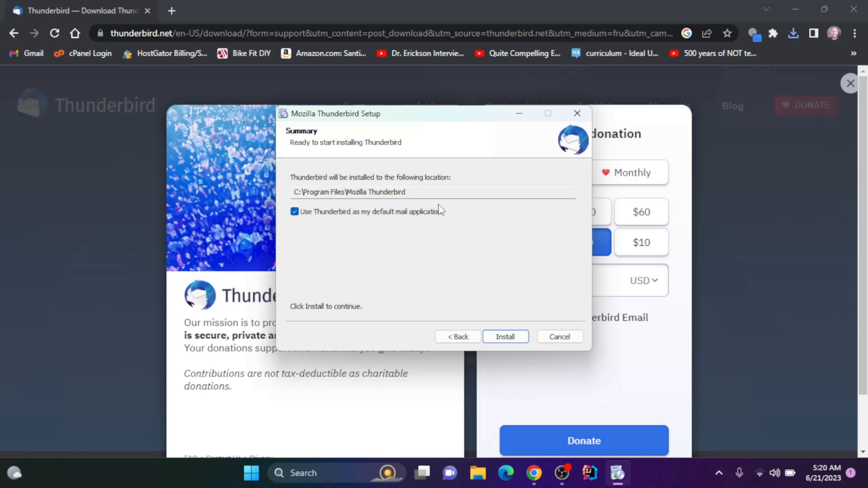
{"action": "mouse_move", "coordinate": [505, 276]}
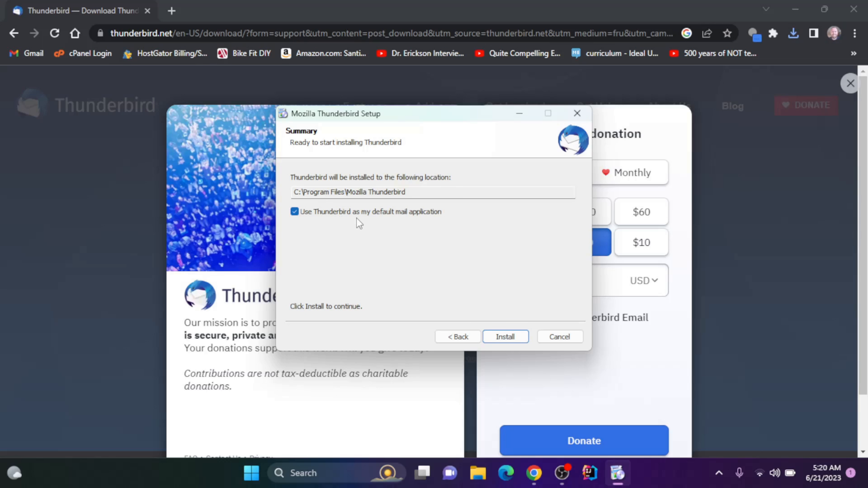
{"action": "mouse_move", "coordinate": [447, 224]}
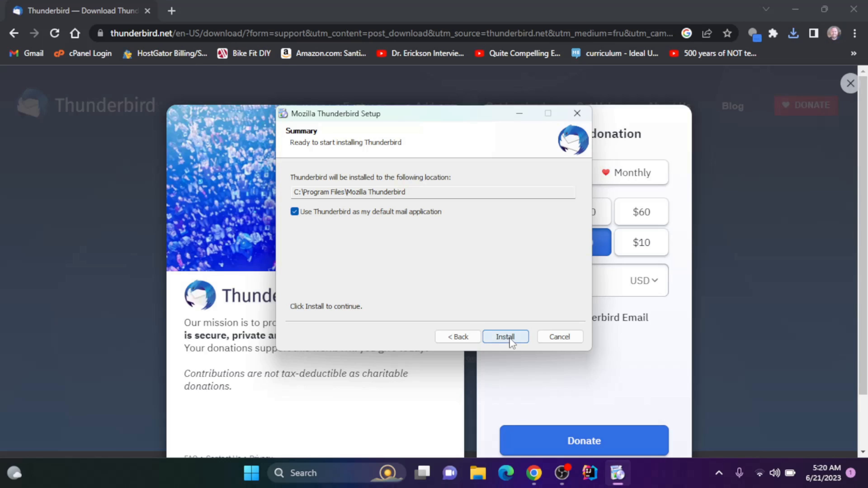
{"action": "left_click", "coordinate": [505, 337]}
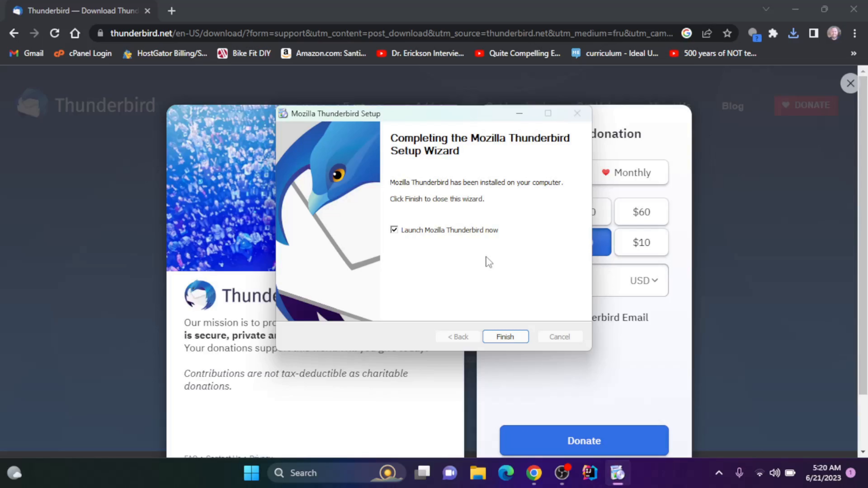
{"action": "mouse_move", "coordinate": [491, 262]}
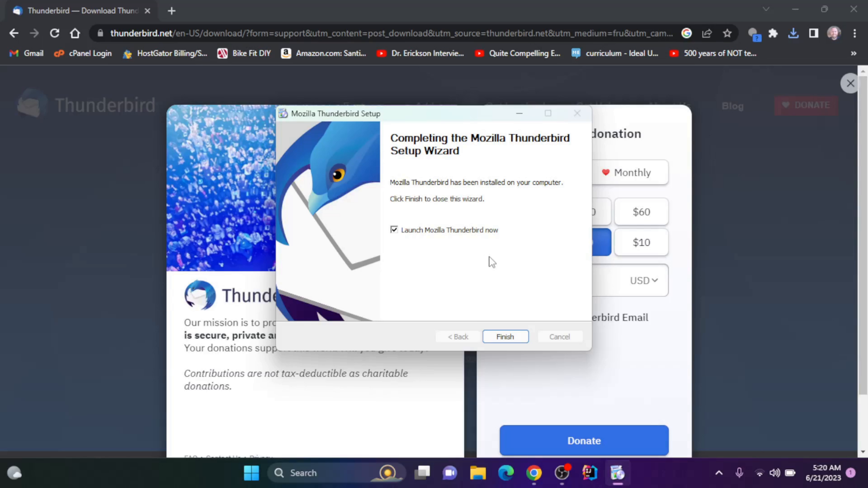
{"action": "mouse_move", "coordinate": [478, 242]}
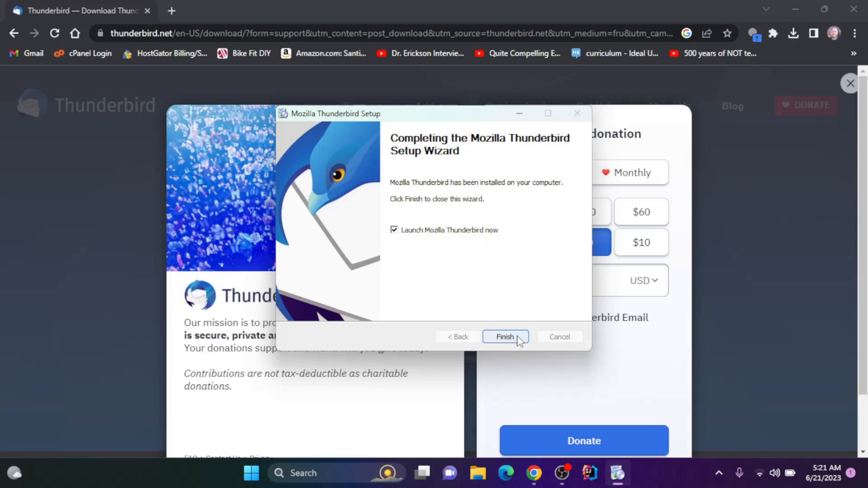
Finish setup with 'Launch Mozilla Thunderbird now' checked so the Account Setup screen appears.
{"action": "left_click", "coordinate": [505, 336]}
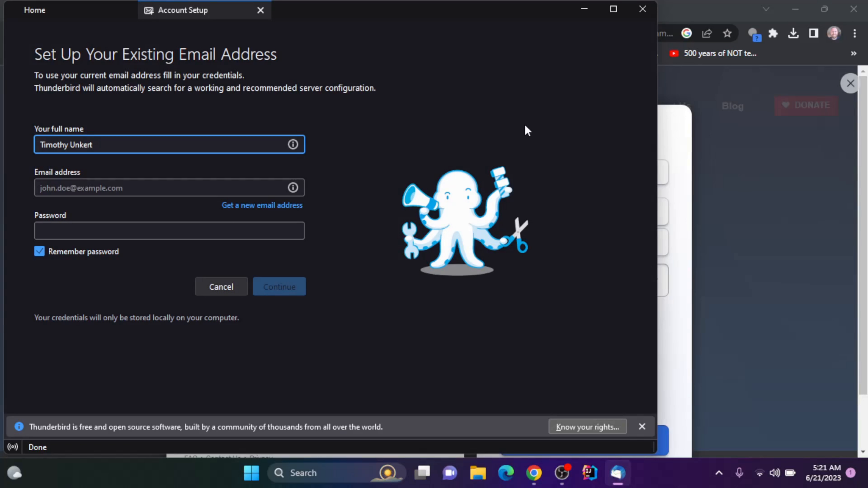
{"action": "mouse_move", "coordinate": [535, 165]}
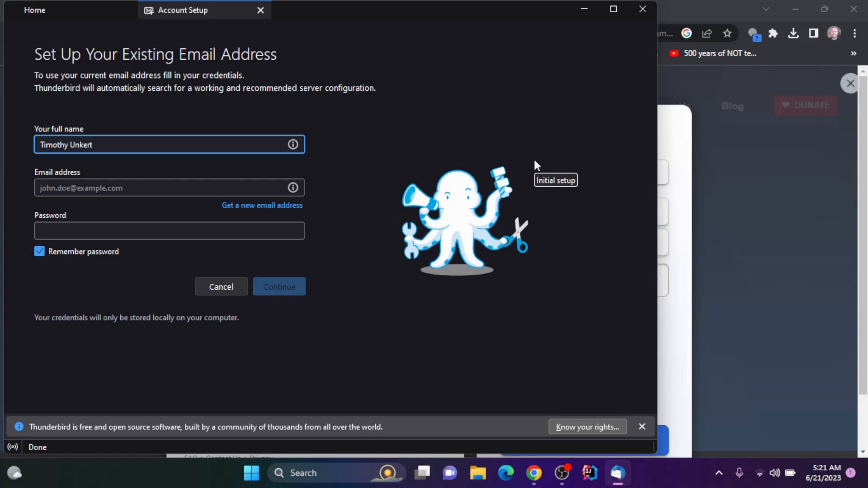